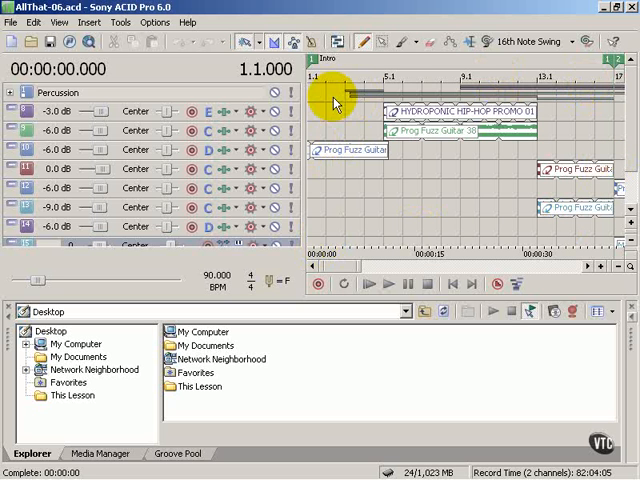
mouse_move(530, 95)
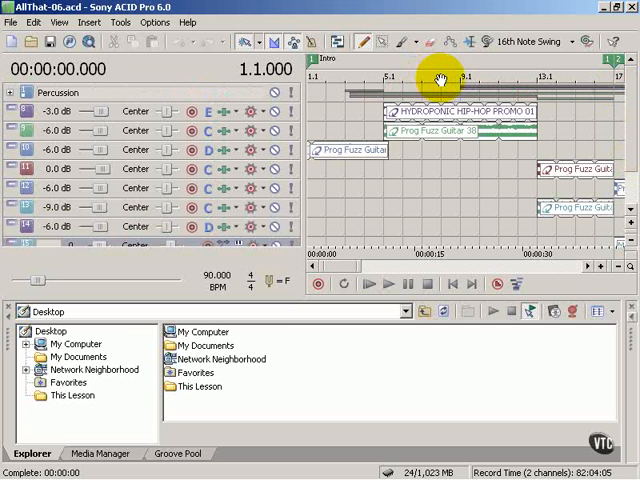
mouse_move(395, 150)
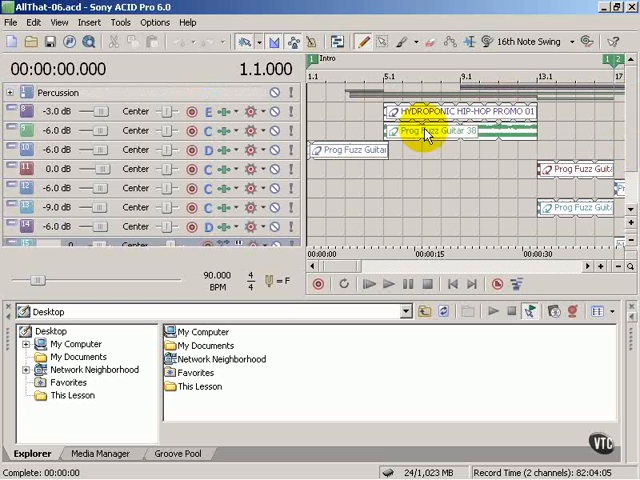
mouse_move(480, 138)
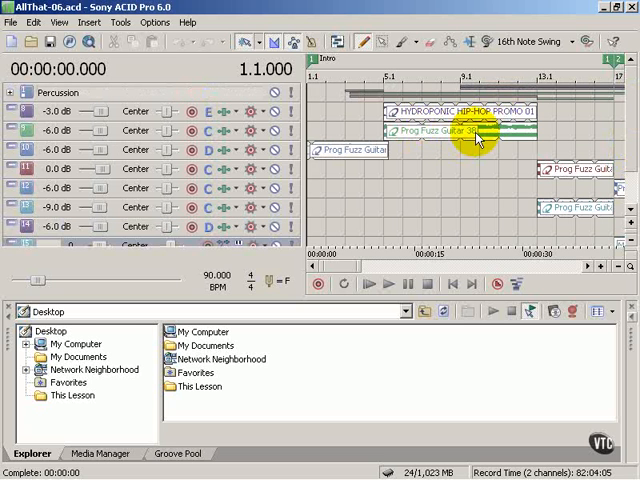
mouse_move(430, 120)
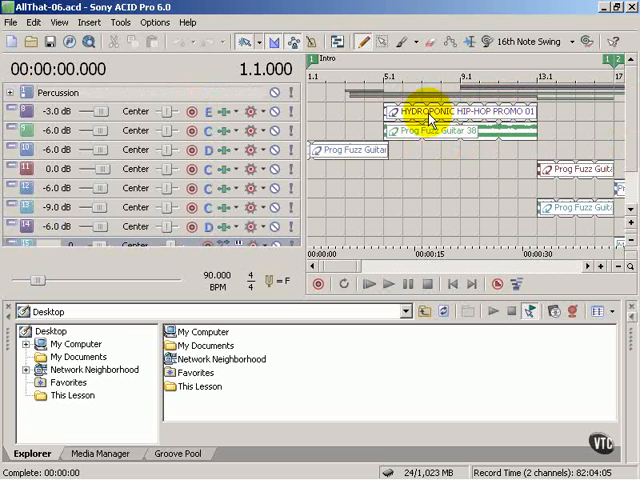
mouse_move(435, 108)
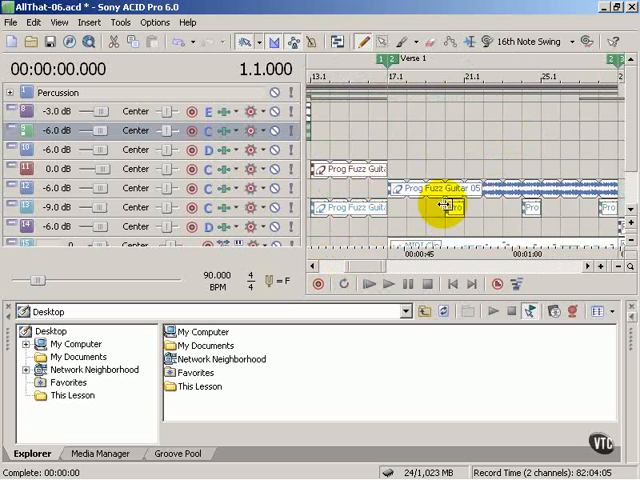
mouse_move(533, 213)
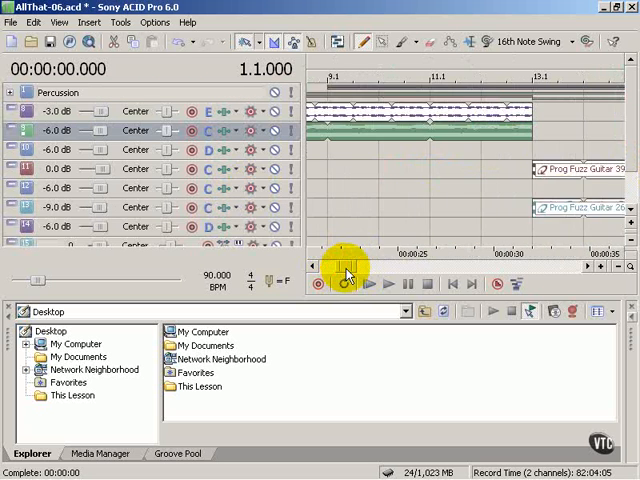
Step: Scroll the timeline right toward Verse 1 around bars 9–13
scroll("right", 3)
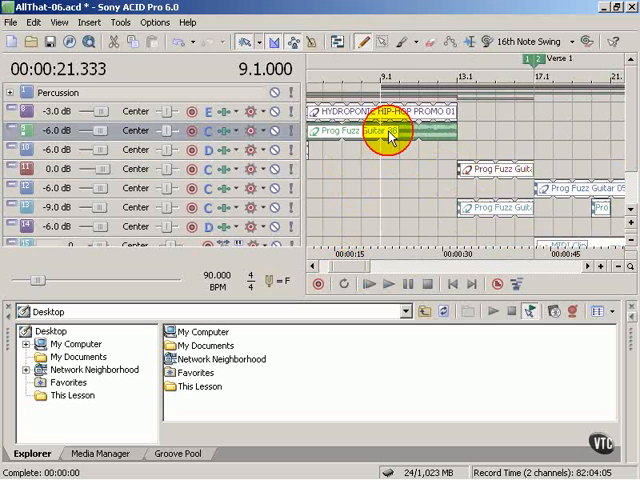
mouse_move(340, 140)
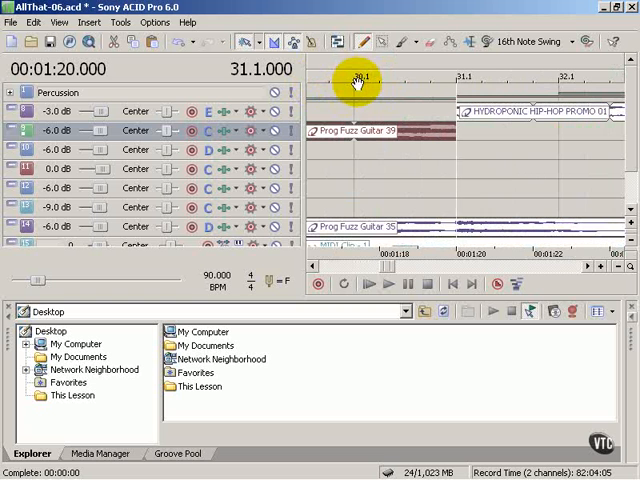
Step: Place the play position at bar 30.1 on the time ruler and start playback
left_click(357, 110)
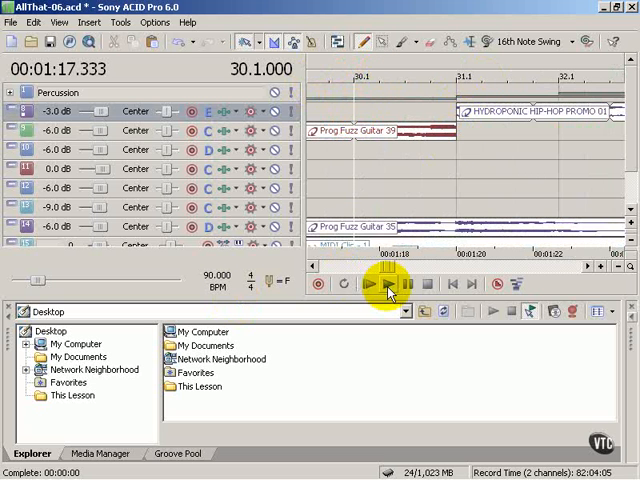
left_click(388, 284)
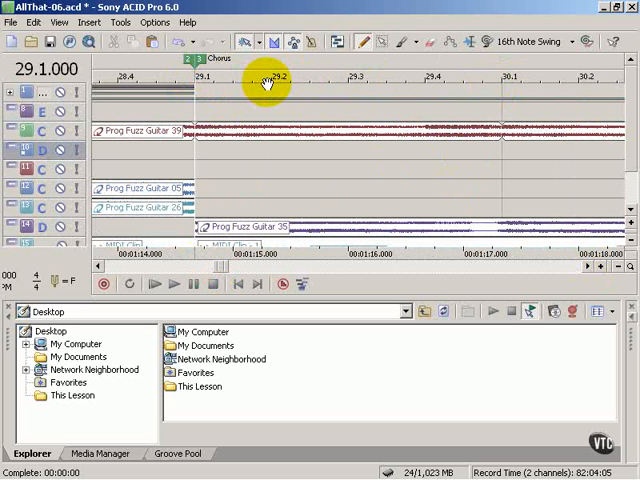
mouse_move(197, 74)
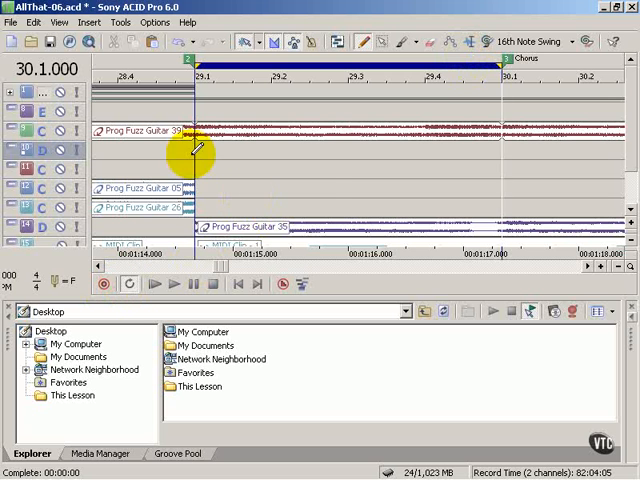
left_click(176, 285)
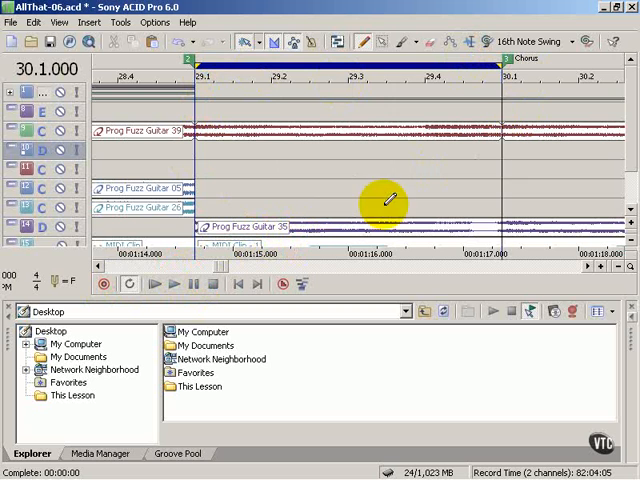
mouse_move(632, 97)
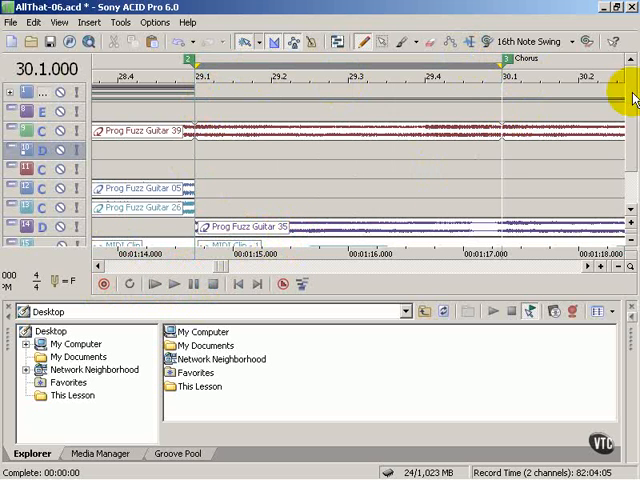
mouse_move(450, 258)
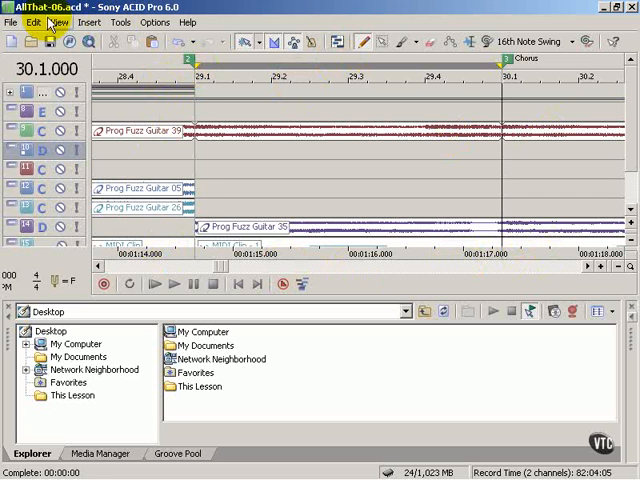
left_click(55, 22)
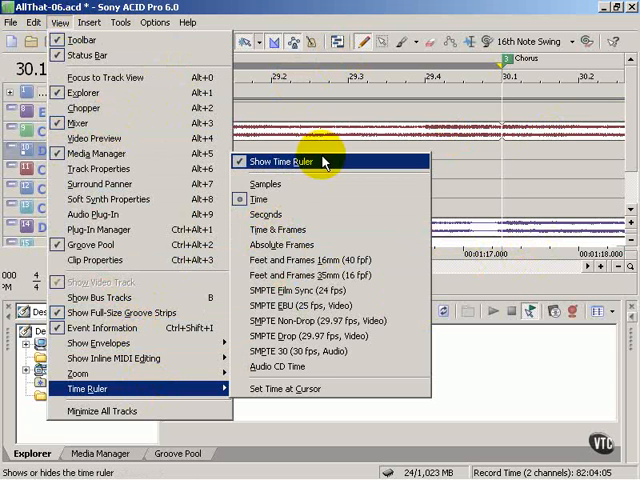
mouse_move(266, 214)
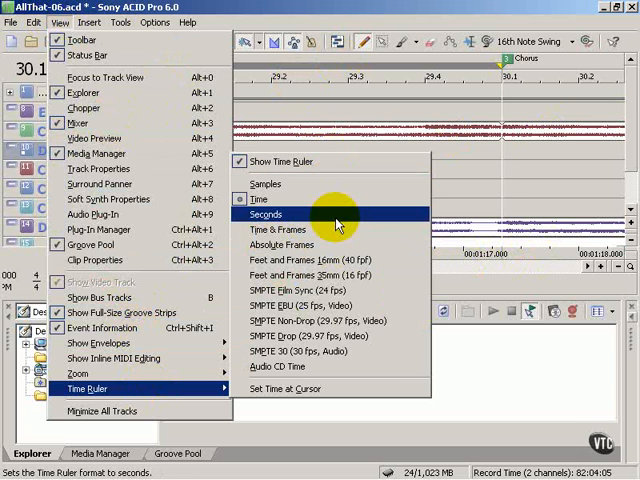
mouse_move(290, 229)
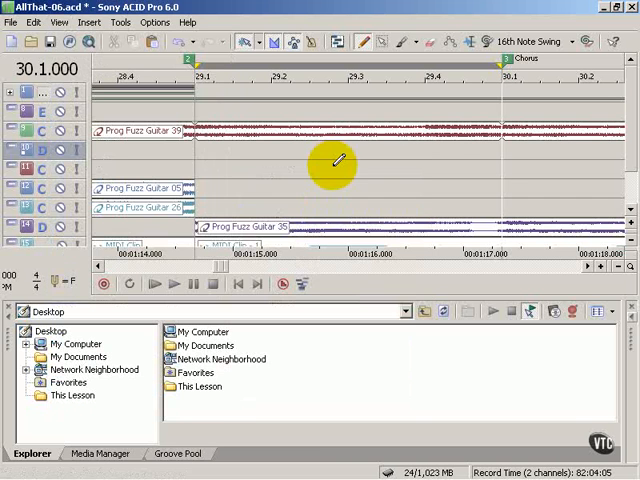
mouse_move(410, 155)
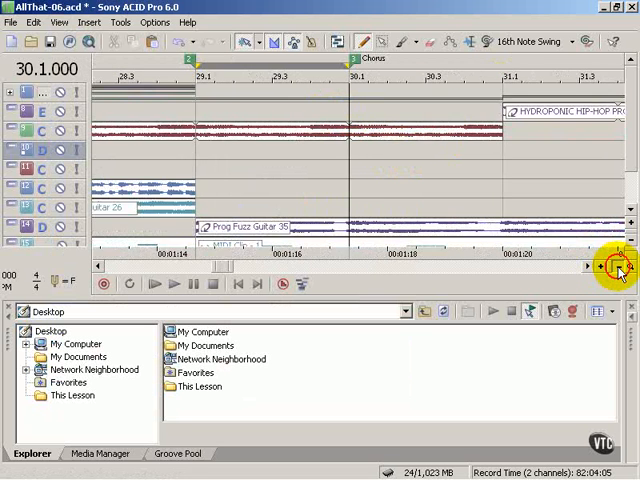
Step: Zoom out to the whole song, then scroll down through the taller track rows
left_click(599, 266)
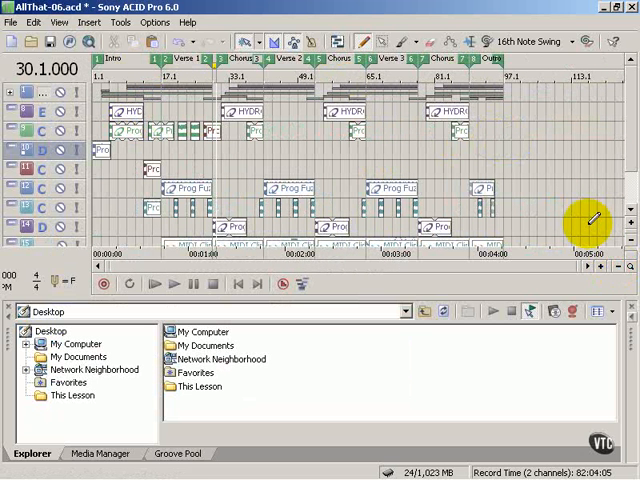
scroll("down", 3)
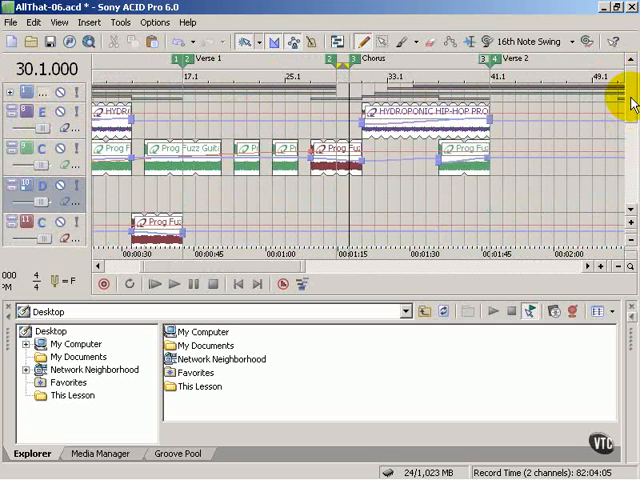
Step: Scroll down through the tracks to view the full song from Intro to Outro
scroll("down", 3)
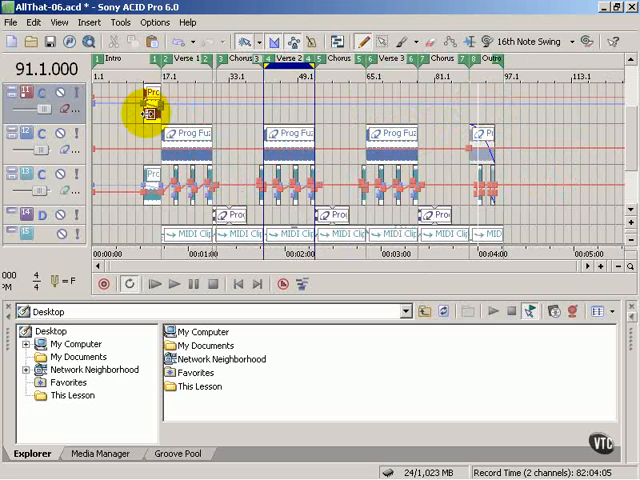
scroll("right", 3)
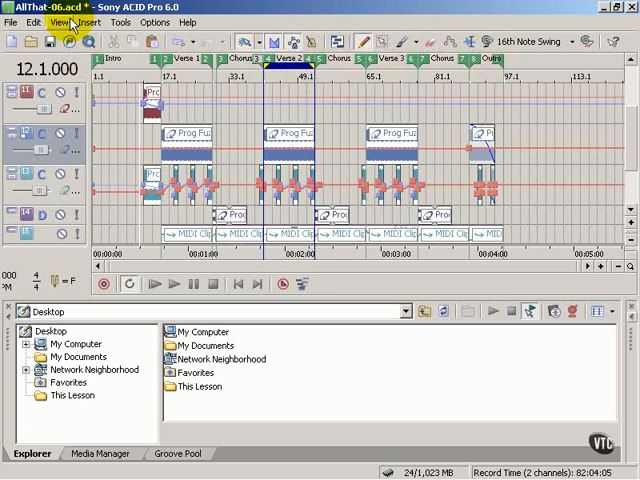
left_click(89, 22)
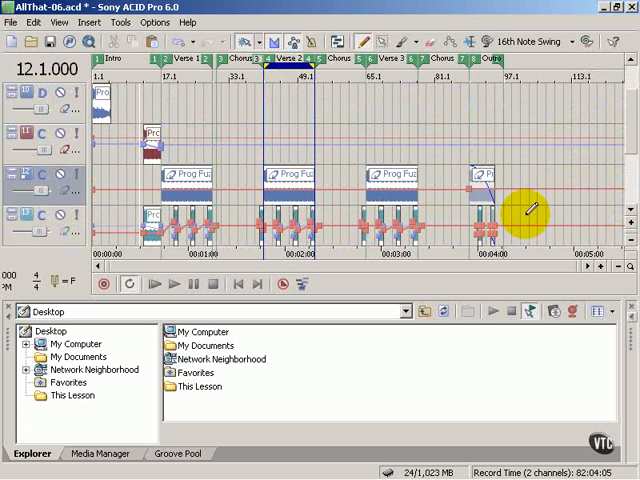
mouse_move(620, 95)
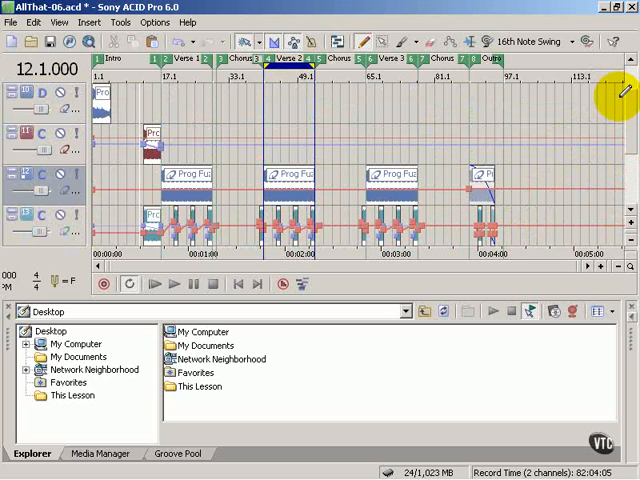
mouse_move(628, 85)
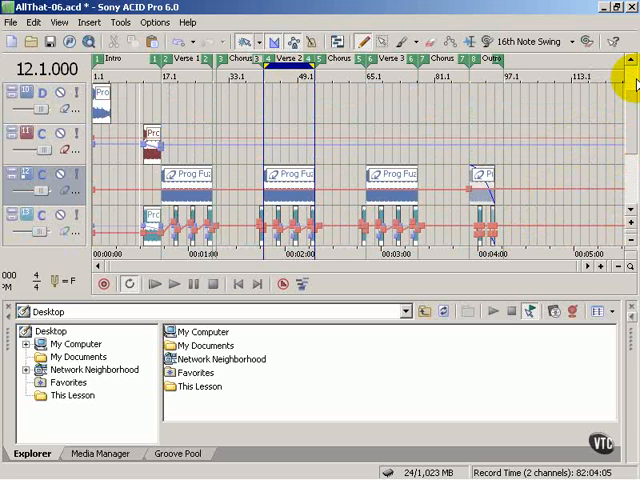